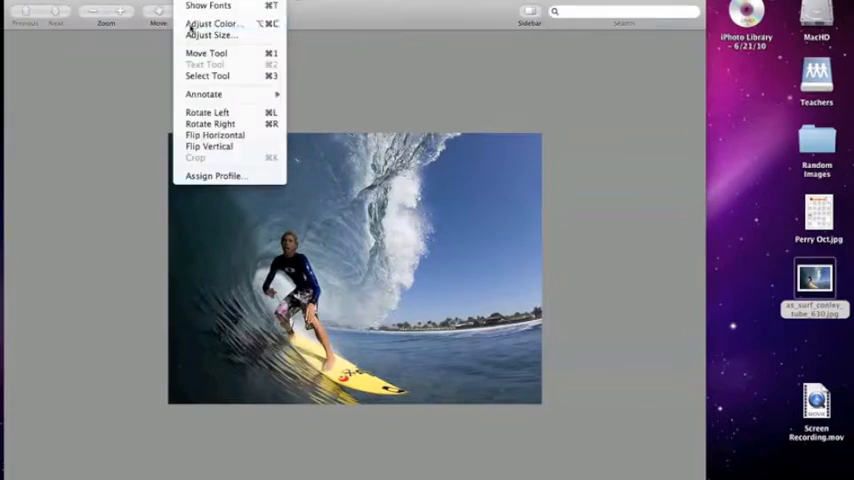
Step: Create a new 10x10 inch, 100 px/inch Fireworks file with a transparent canvas
left_click(212, 24)
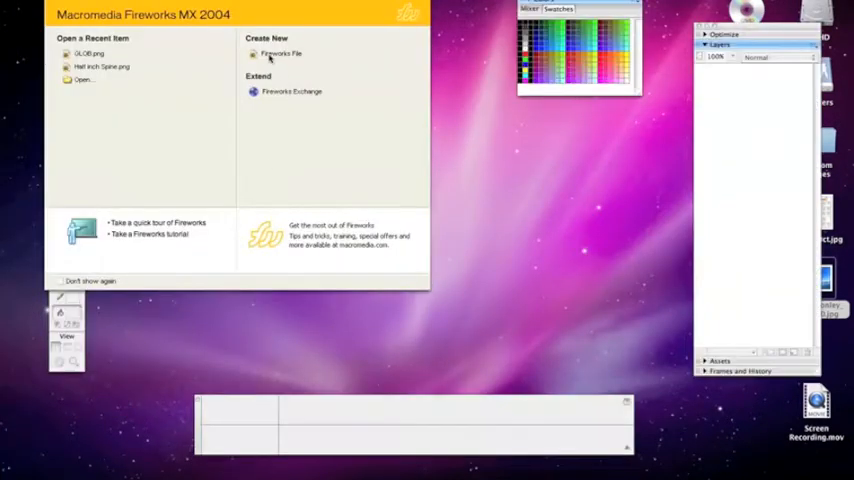
left_click(280, 52)
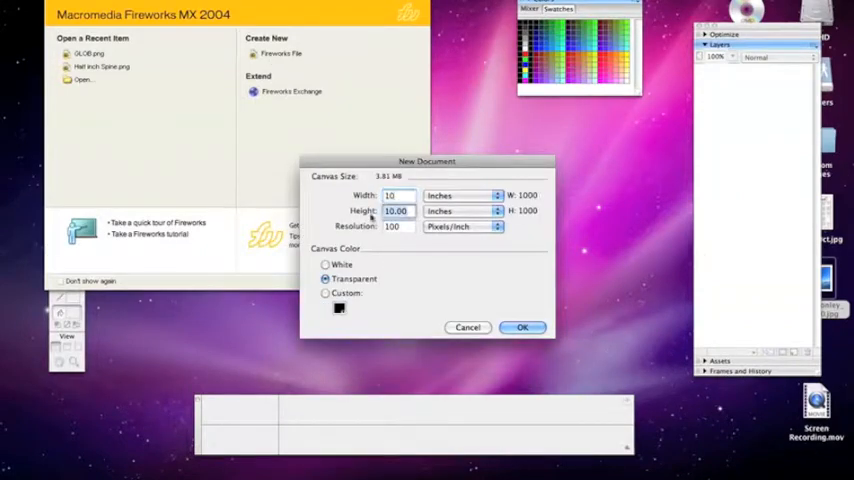
left_click(522, 328)
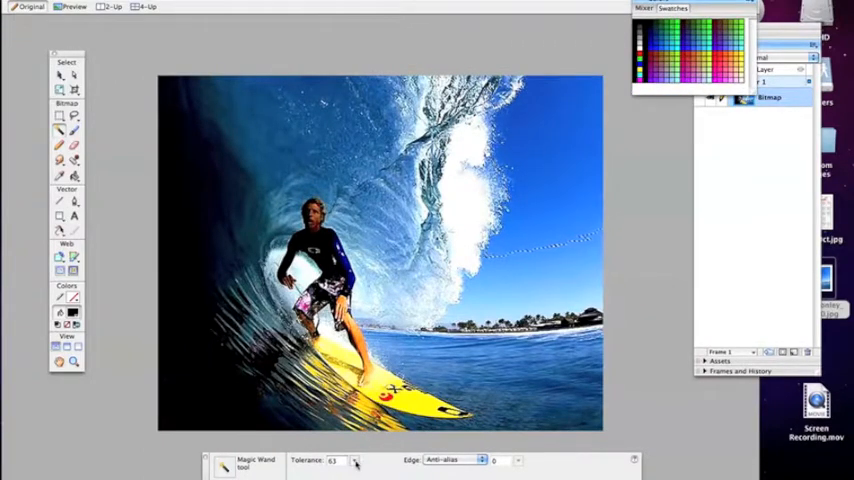
Step: Boost the duplicated surfer bitmap's contrast with a filter value of 50
type("50")
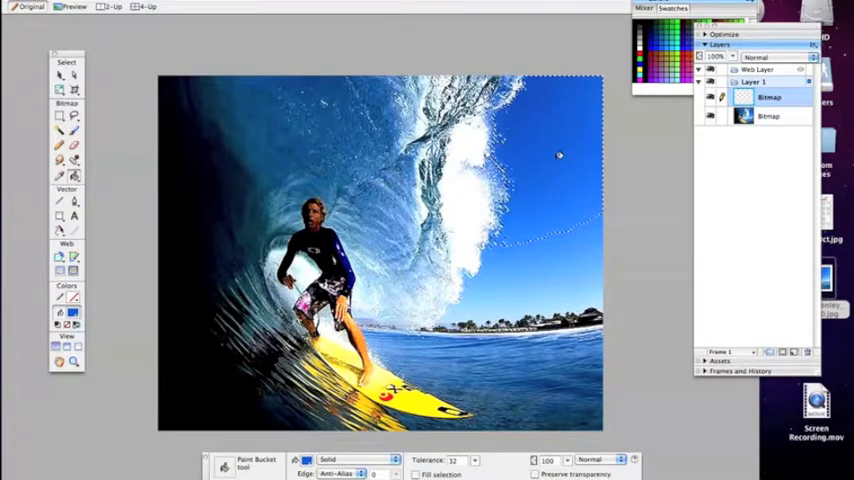
left_click(558, 162)
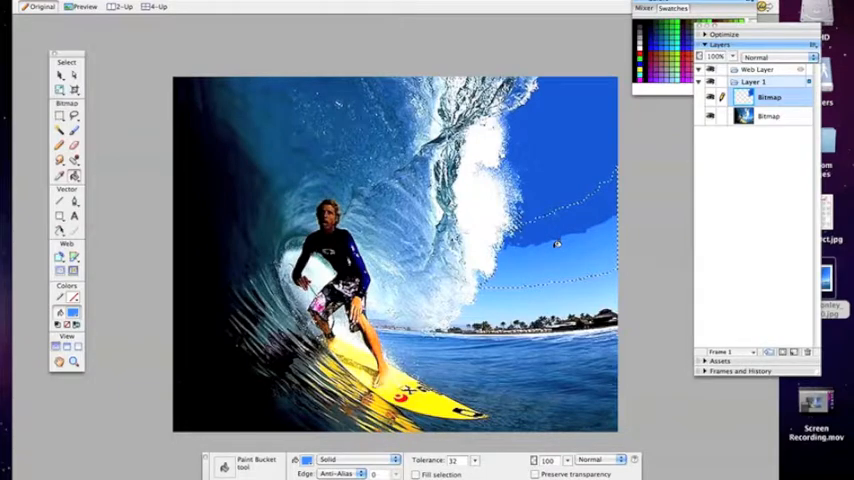
Step: Add Layer 2 above the photo and paint-bucket flat blue fills into the sky and wave
left_click(556, 244)
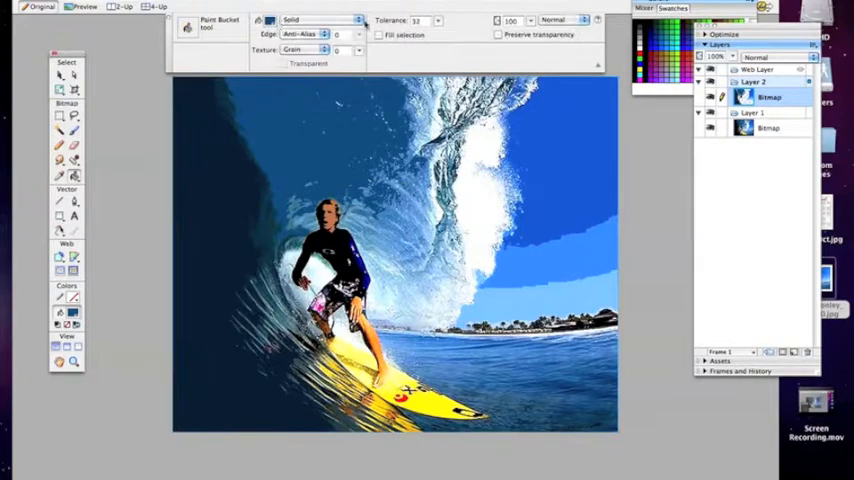
left_click(320, 32)
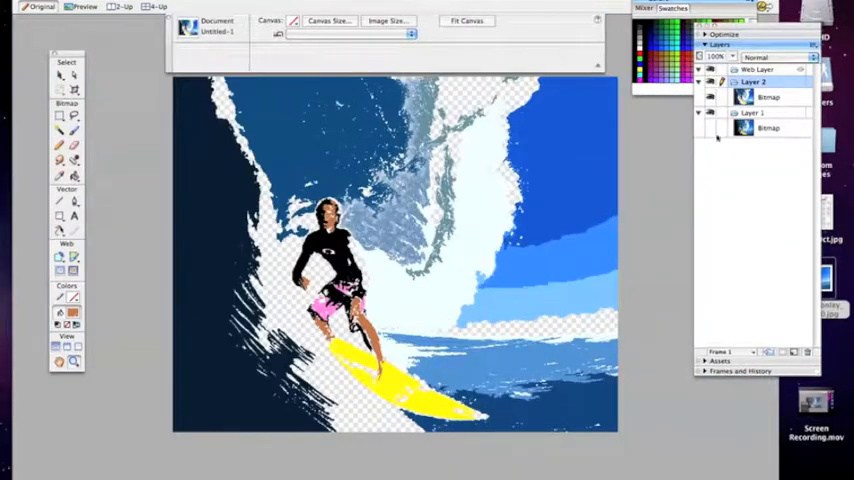
Step: Select Layer 1 holding the original photo after hiding it beneath the colour fills
left_click(752, 112)
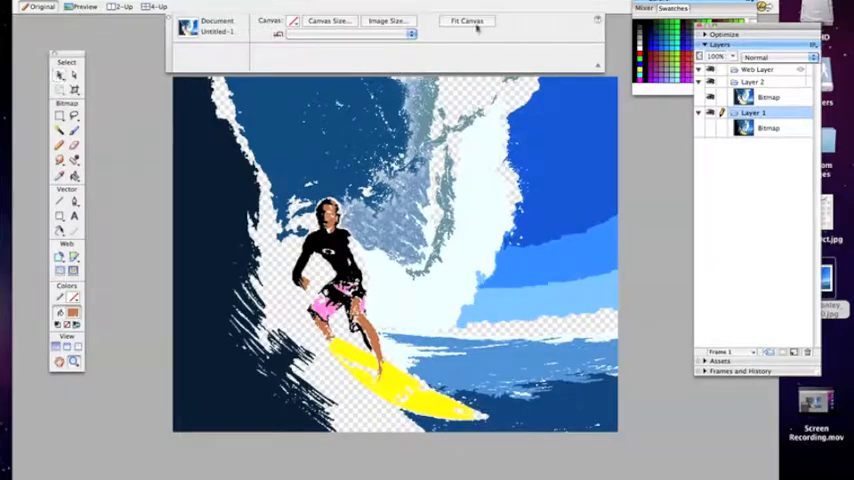